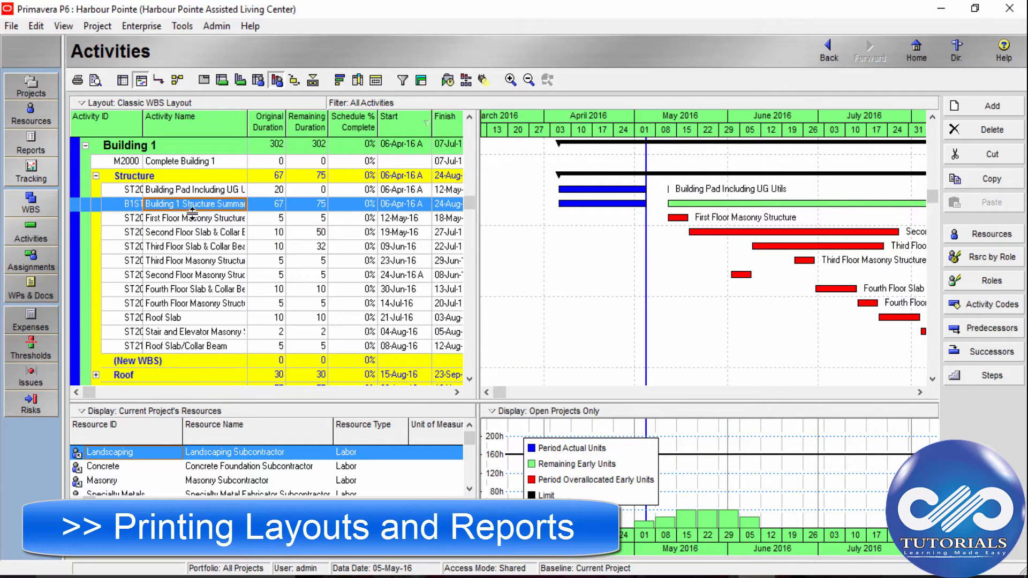
Step: Bring up the print preview of the Classic WBS Layout activities for Harbour Pointe
{"action": "left_click", "coordinate": [10, 26]}
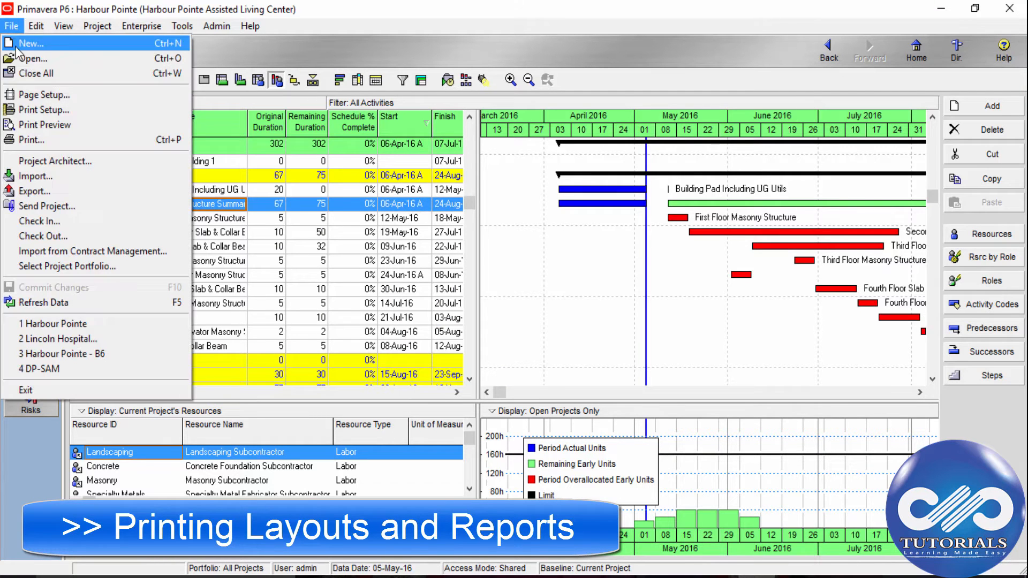
{"action": "mouse_move", "coordinate": [45, 124]}
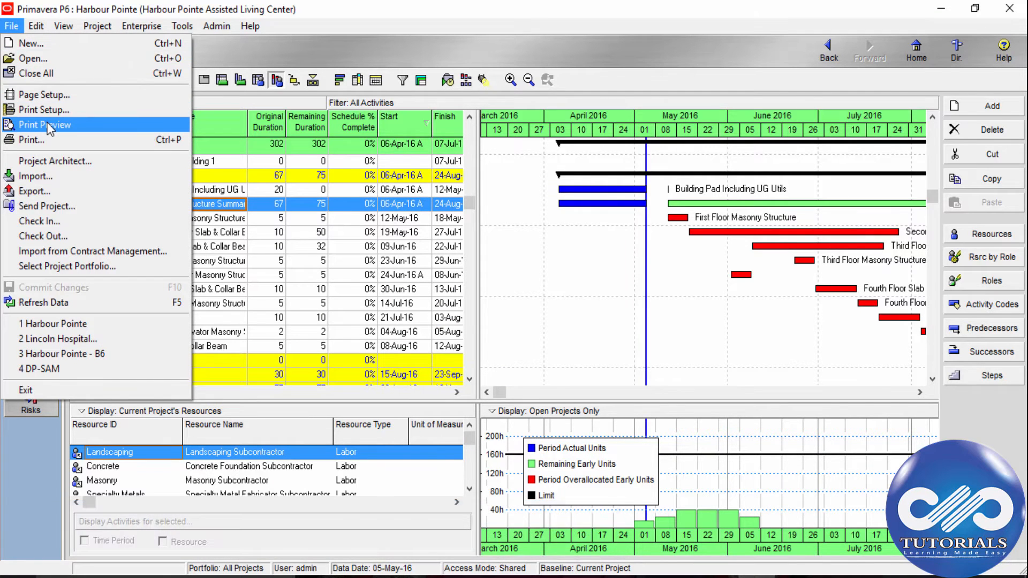
{"action": "mouse_move", "coordinate": [108, 131]}
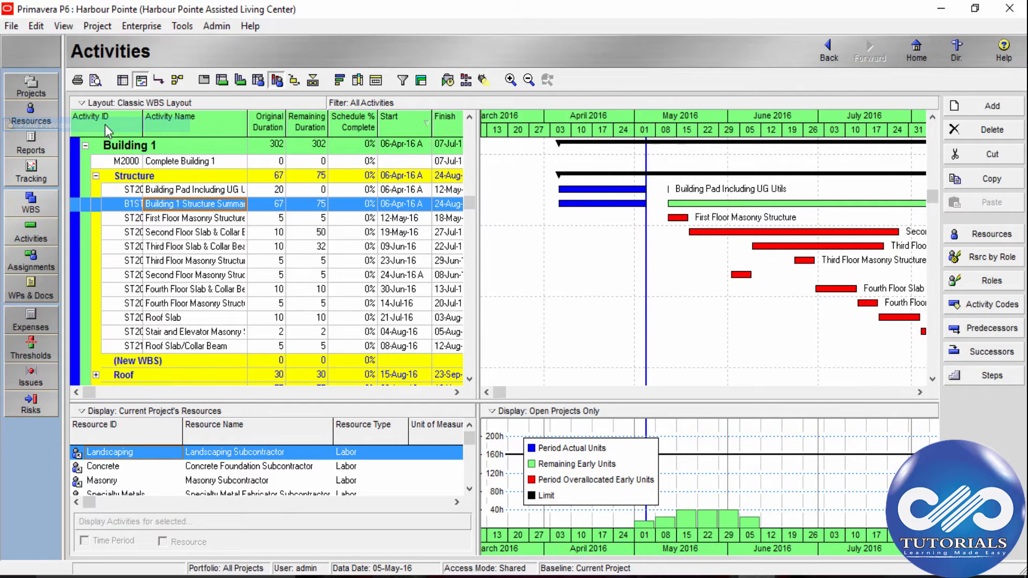
{"action": "left_click", "coordinate": [95, 79]}
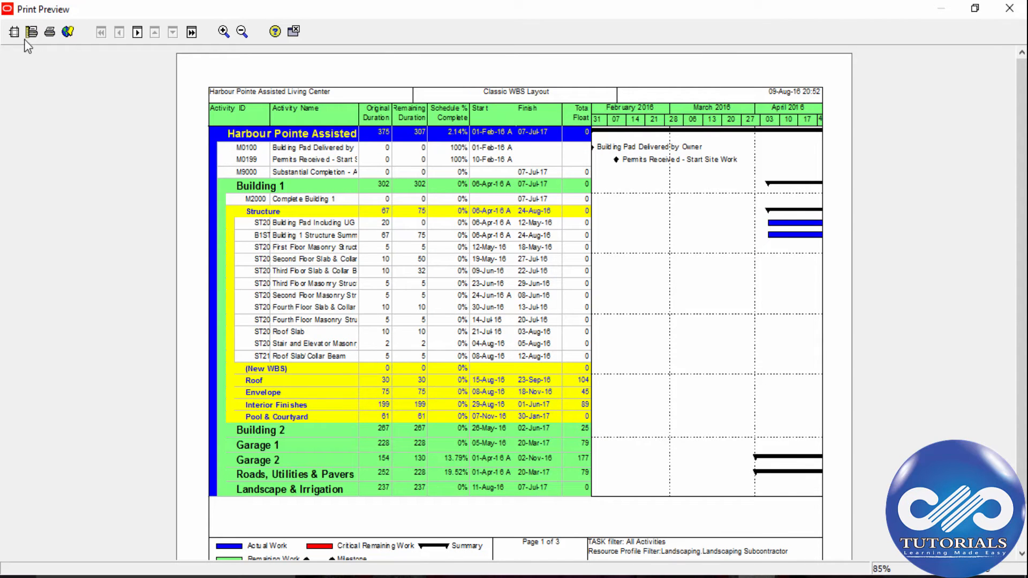
Step: Review Page Setup's landscape Letter page and its 0.25-inch margins
{"action": "left_click", "coordinate": [14, 31]}
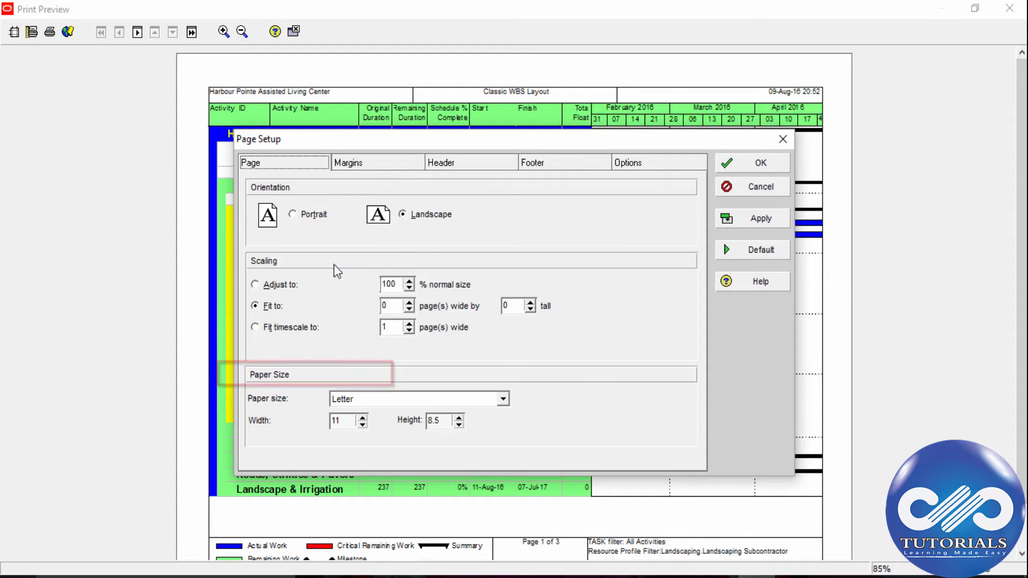
{"action": "mouse_move", "coordinate": [584, 271]}
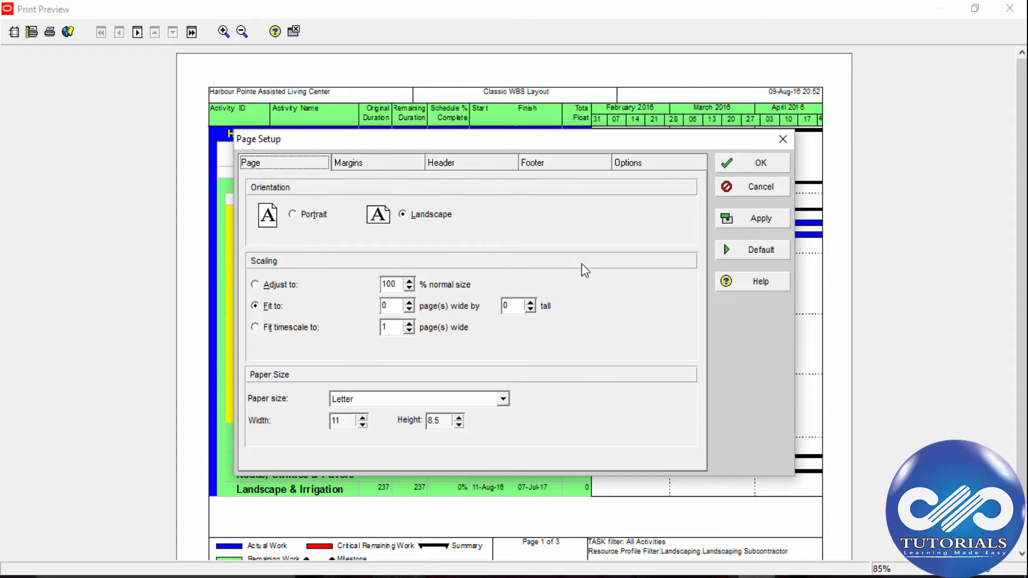
{"action": "left_click", "coordinate": [348, 162]}
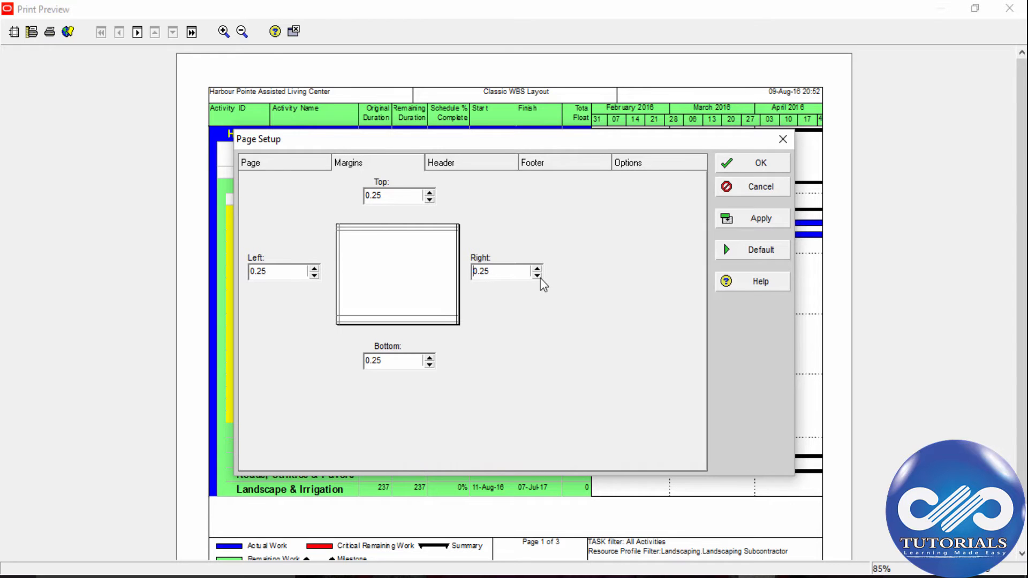
Step: Review the header and footer definitions and choose an empty footer section for editing
{"action": "left_click", "coordinate": [440, 162]}
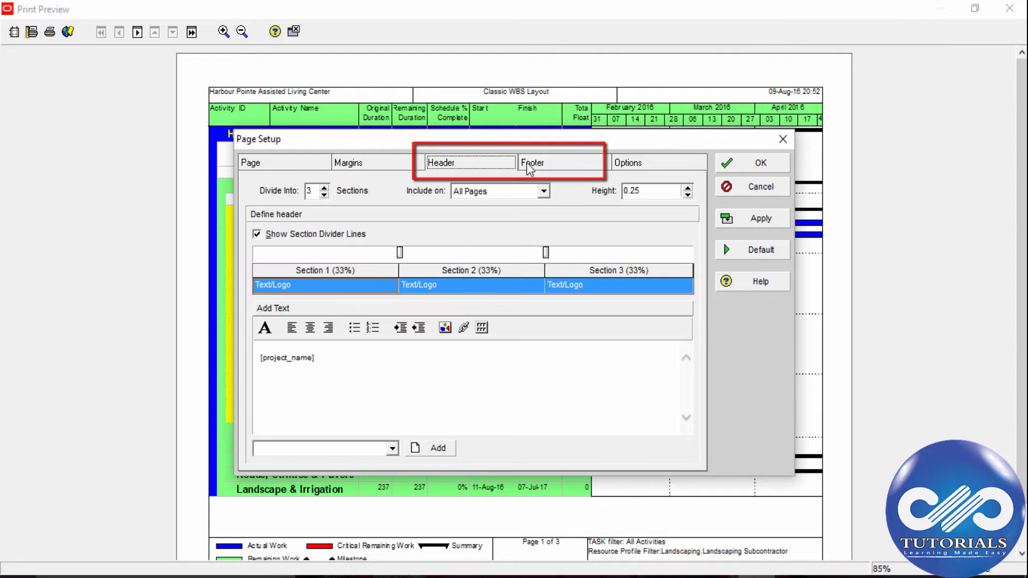
{"action": "left_click", "coordinate": [533, 161]}
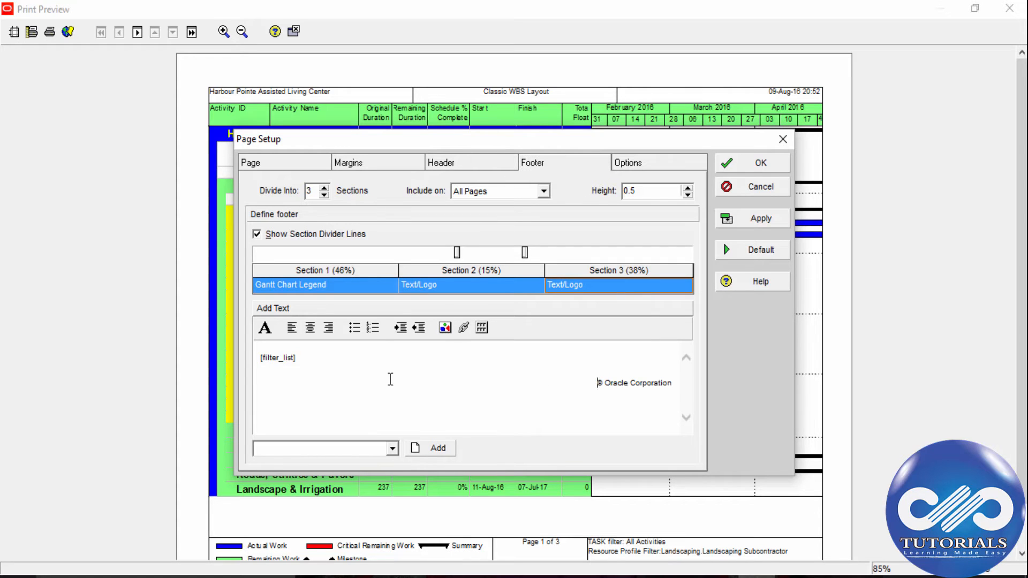
{"action": "double_click", "coordinate": [276, 358]}
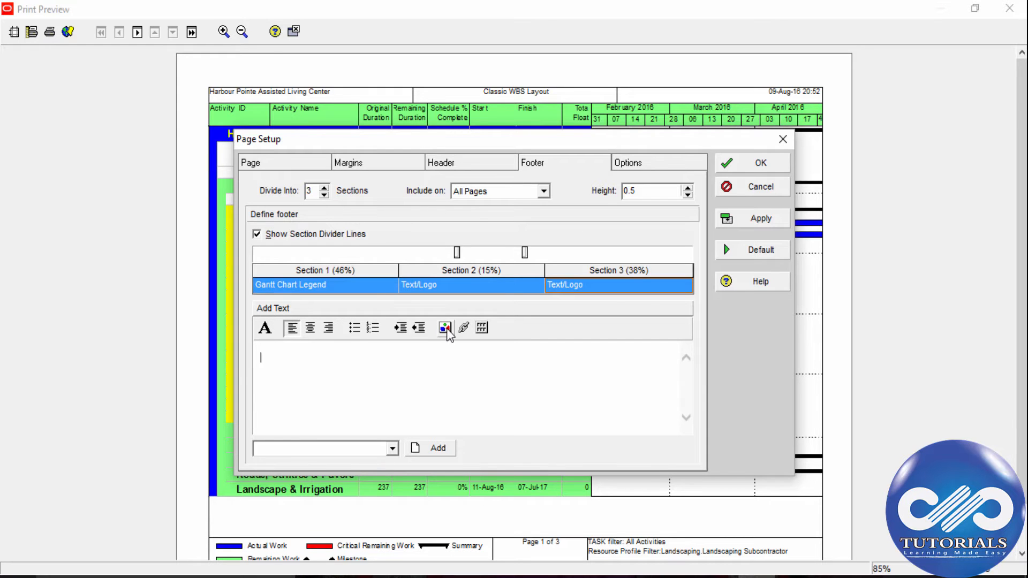
Step: Insert the tutorials logo image from the Desktop into the footer section
{"action": "left_click", "coordinate": [445, 328]}
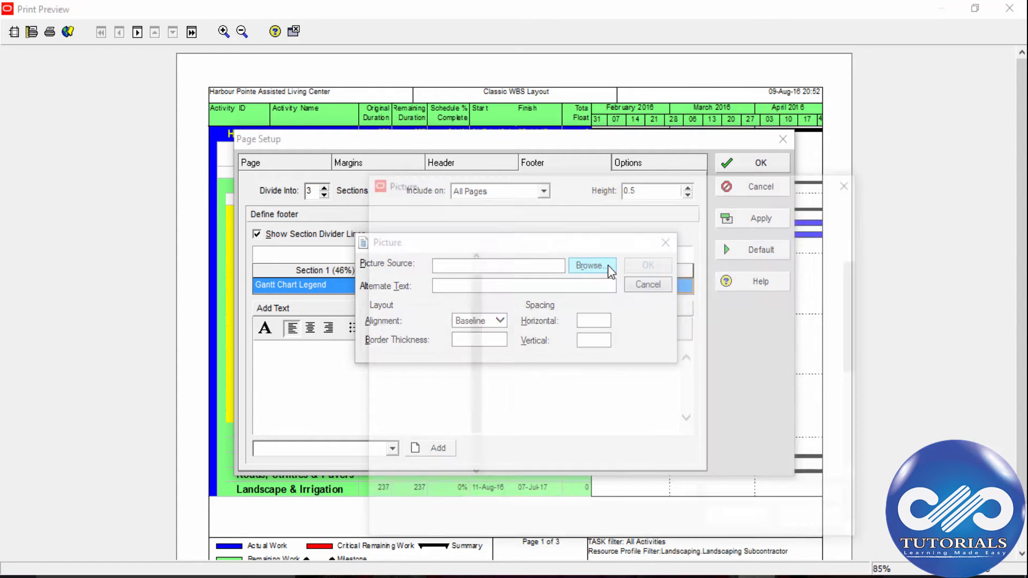
{"action": "left_click", "coordinate": [589, 266]}
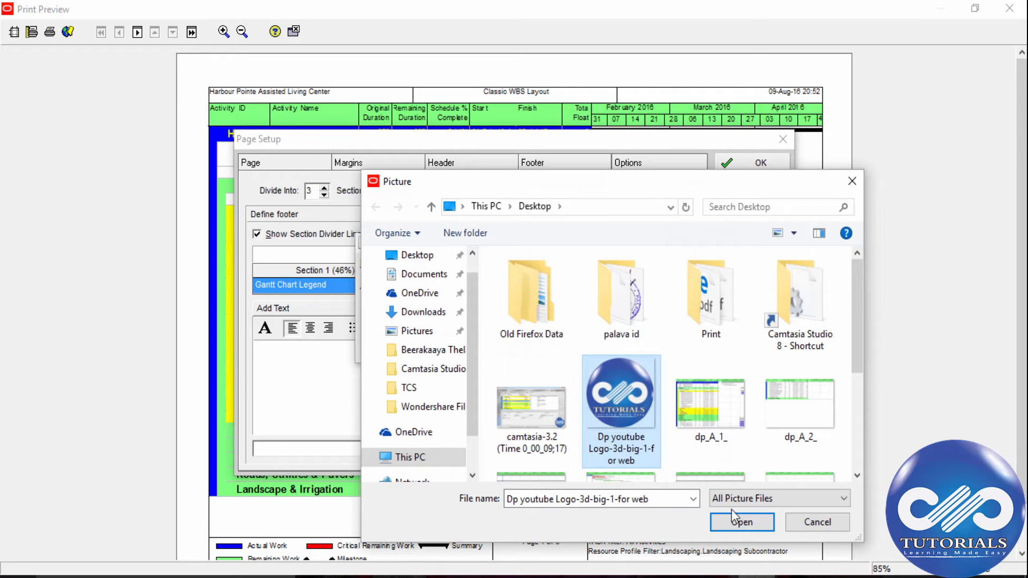
{"action": "left_click", "coordinate": [741, 521]}
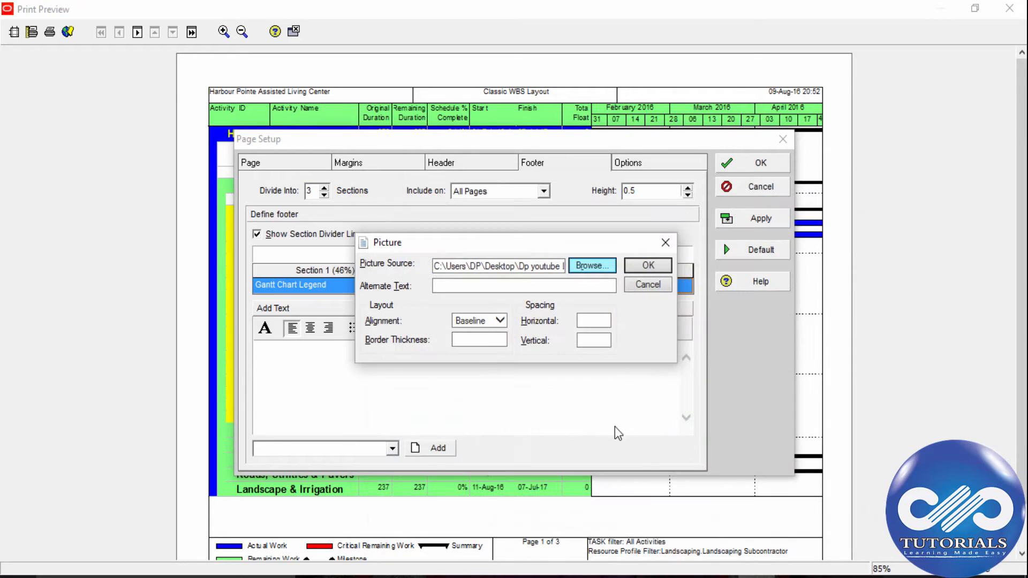
{"action": "left_click", "coordinate": [647, 264]}
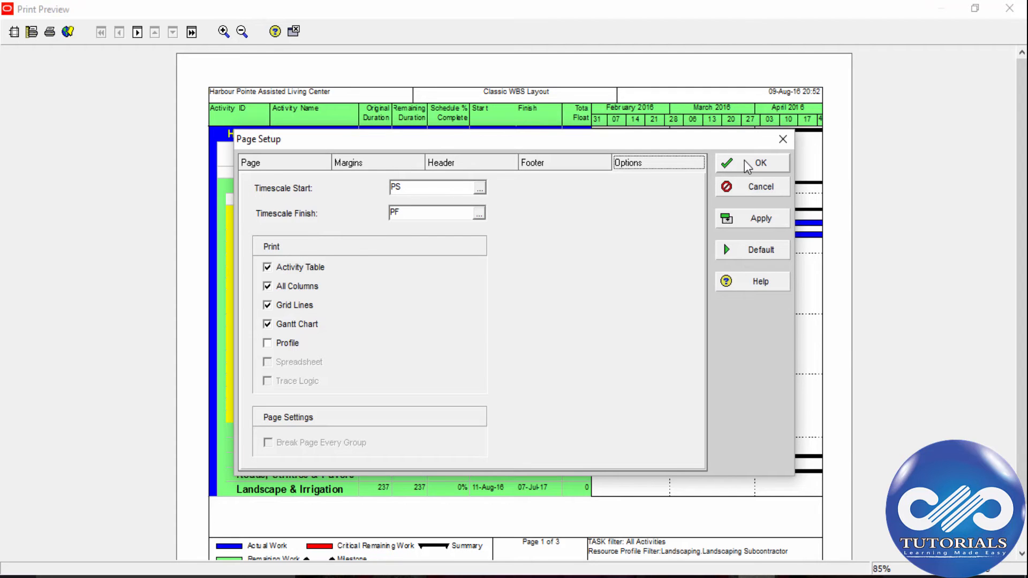
Step: Apply the page setup, close the preview, and bring up Print Setup from the File menu
{"action": "left_click", "coordinate": [760, 163]}
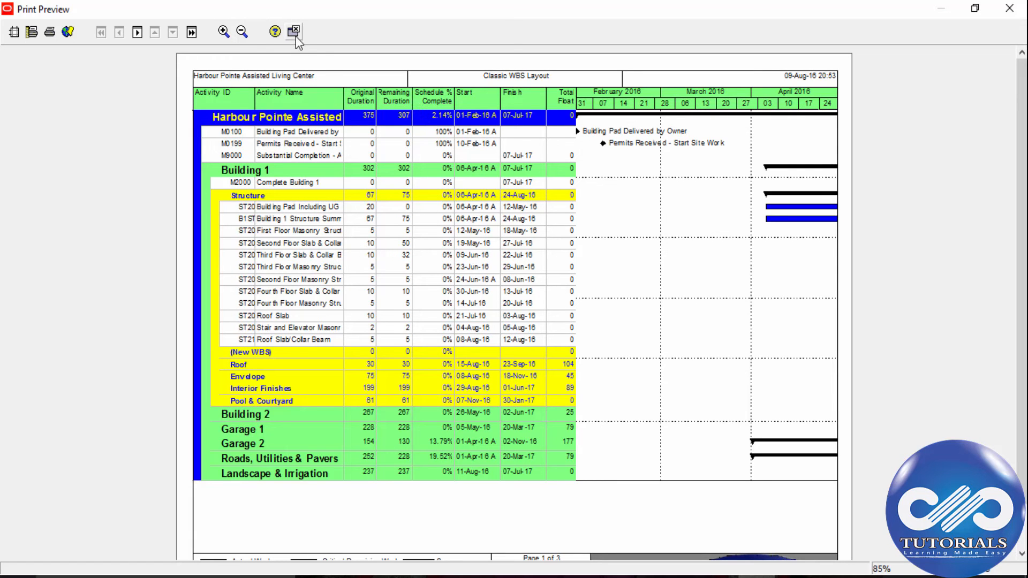
{"action": "left_click", "coordinate": [294, 31]}
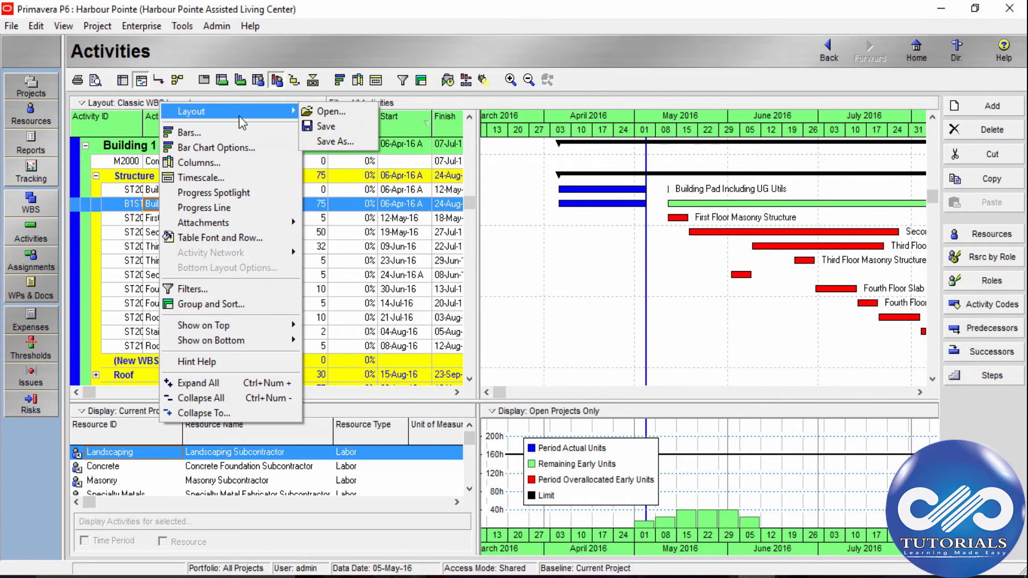
{"action": "left_click", "coordinate": [11, 25]}
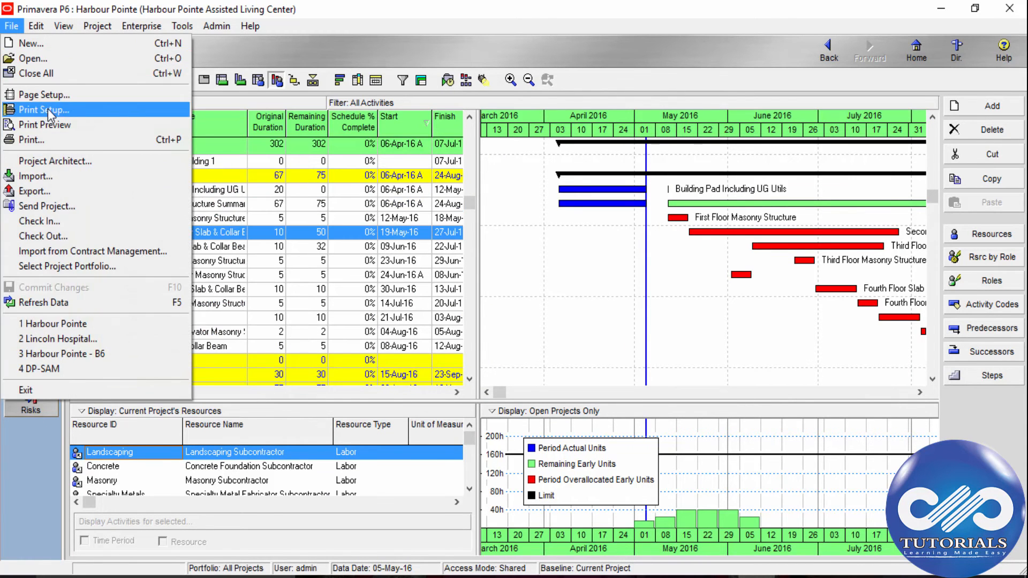
{"action": "left_click", "coordinate": [45, 124]}
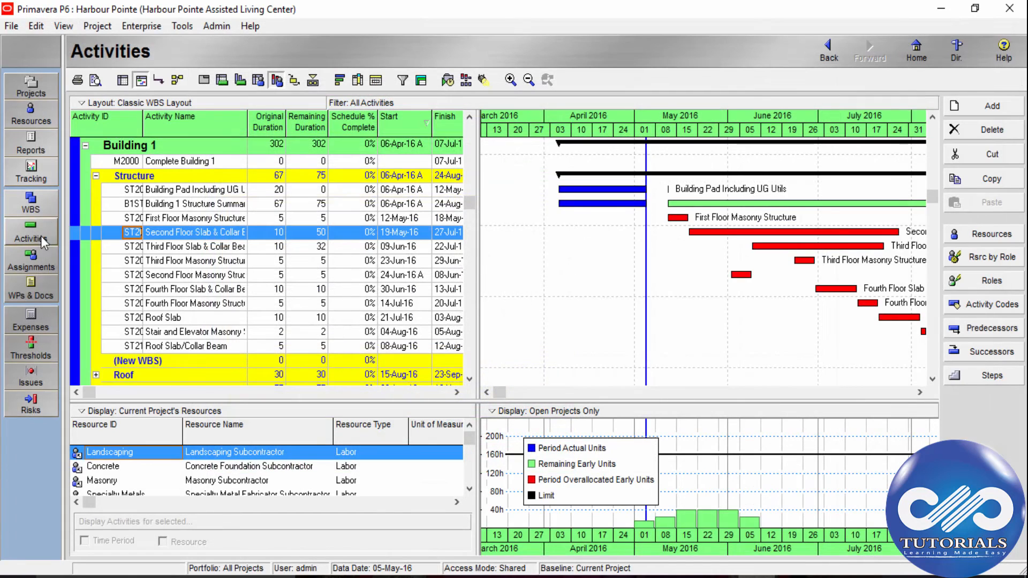
Step: Switch to the Reports list and select the AD-01 Activity Status Report
{"action": "left_click", "coordinate": [30, 142]}
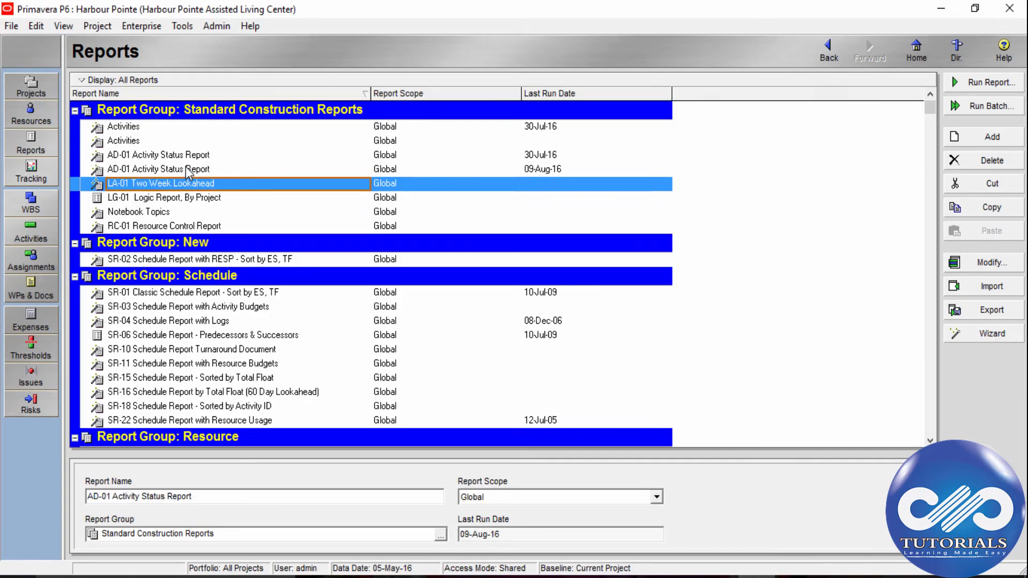
{"action": "left_click", "coordinate": [158, 169]}
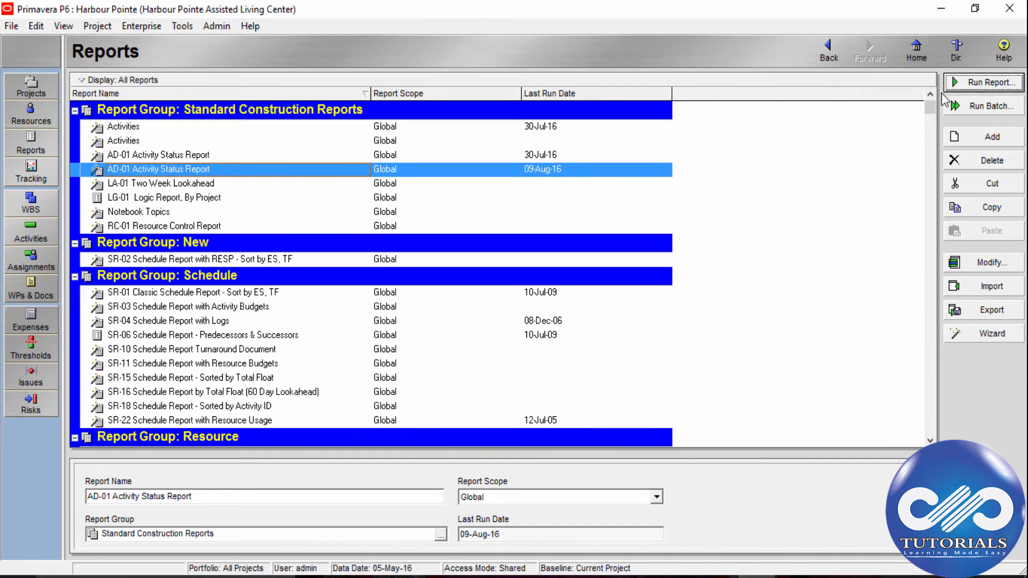
{"action": "left_click", "coordinate": [989, 83]}
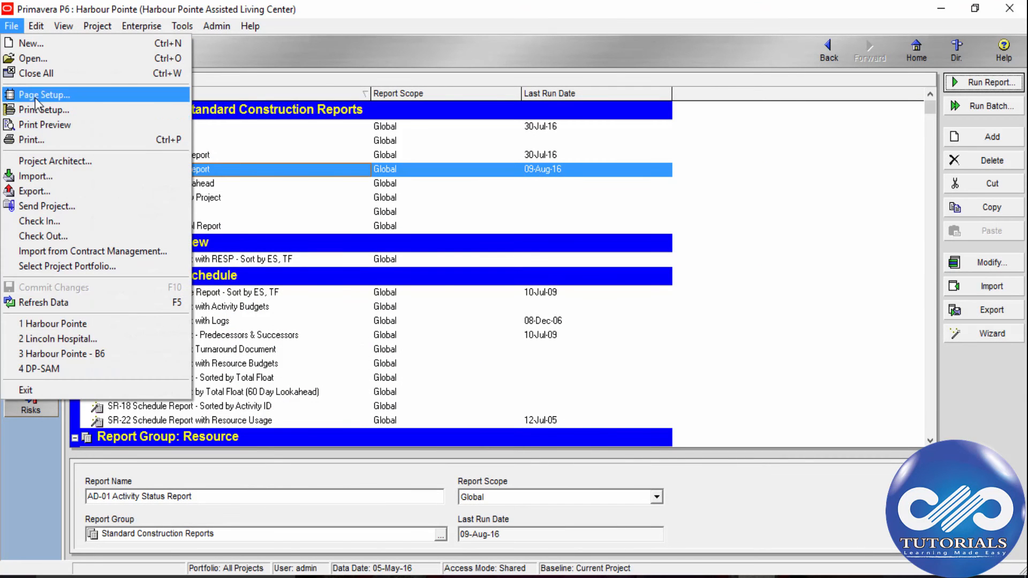
{"action": "mouse_move", "coordinate": [31, 140]}
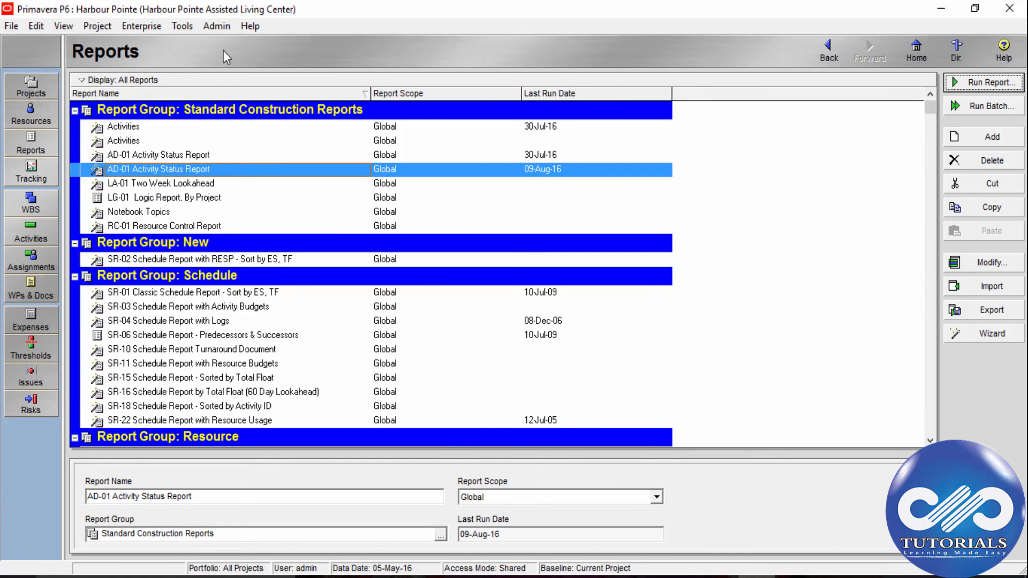
Step: Preview the printed all-reports list, then close the preview
{"action": "left_click", "coordinate": [10, 26]}
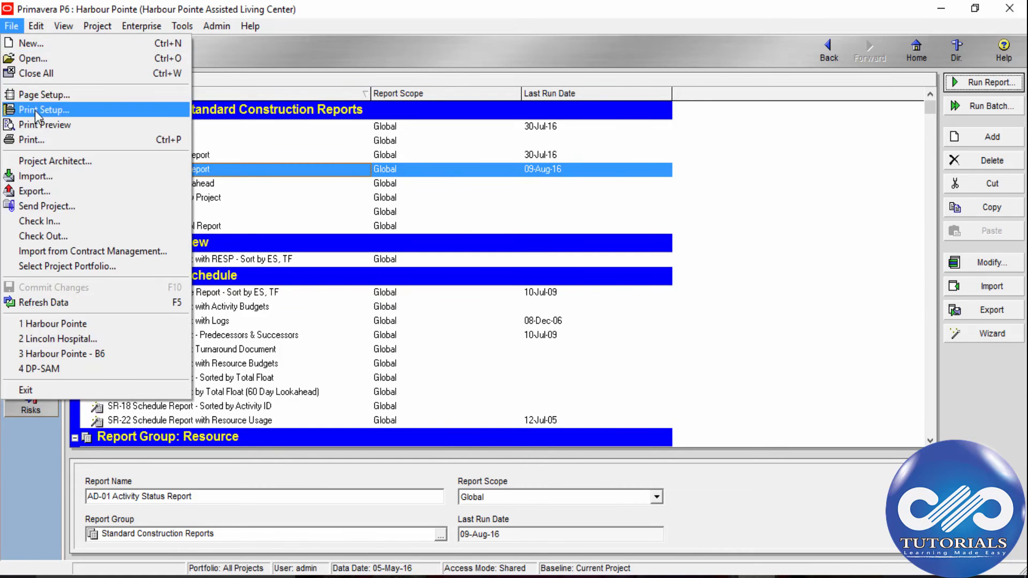
{"action": "left_click", "coordinate": [44, 125]}
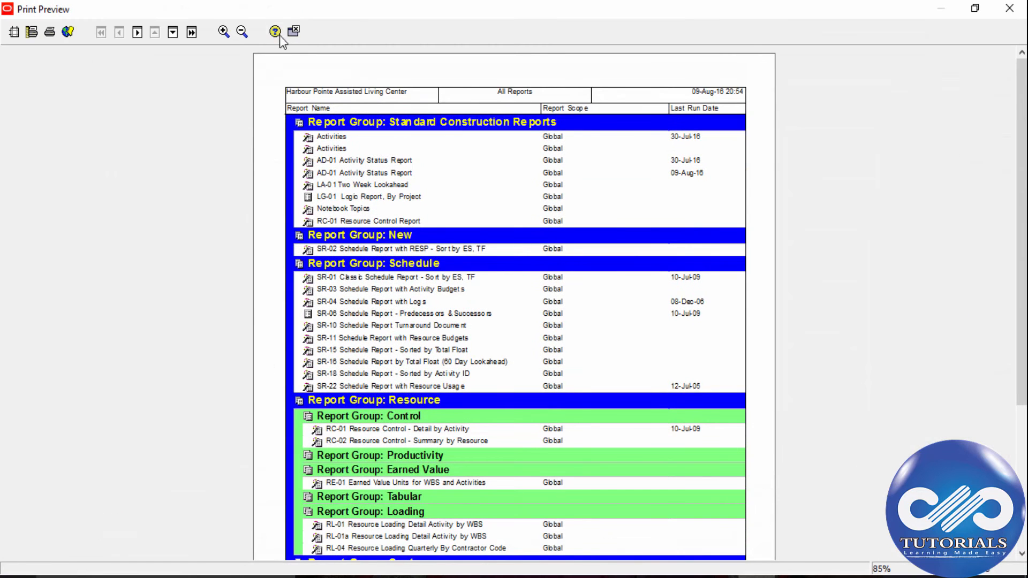
{"action": "left_click", "coordinate": [292, 31]}
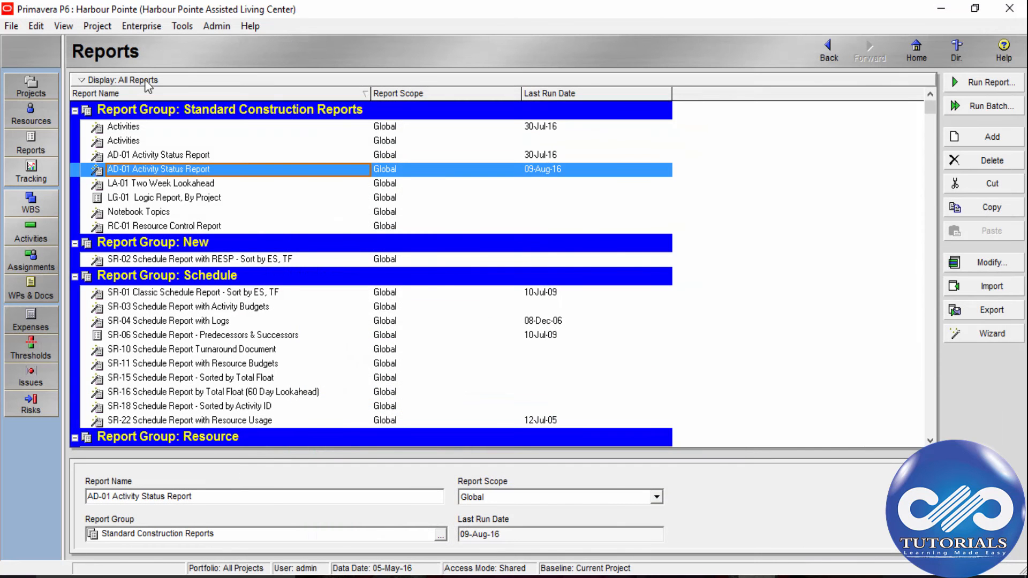
Step: Bring up the Print dialog for the Activities layout and cancel without printing
{"action": "left_click", "coordinate": [31, 229]}
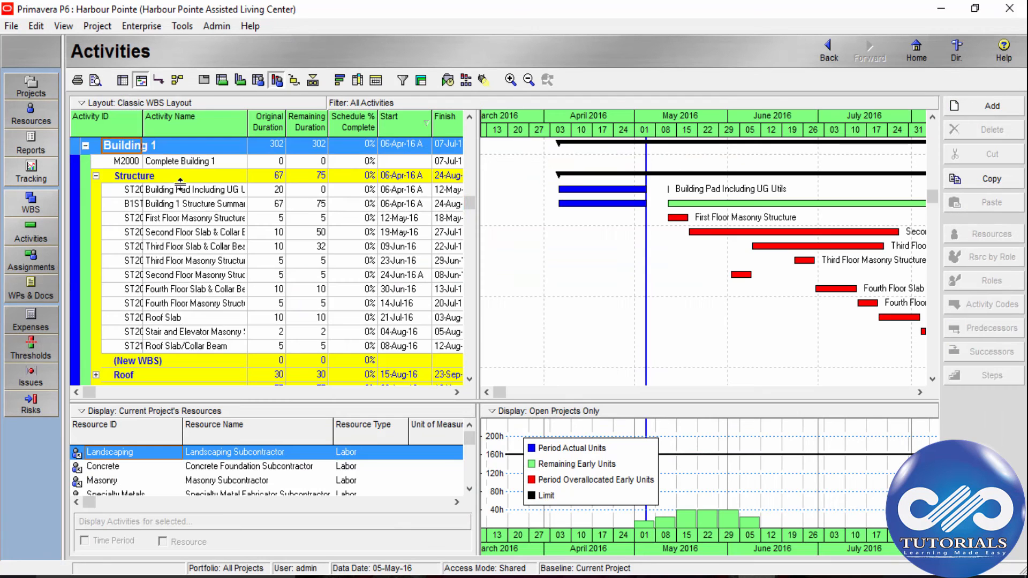
{"action": "left_click", "coordinate": [11, 26]}
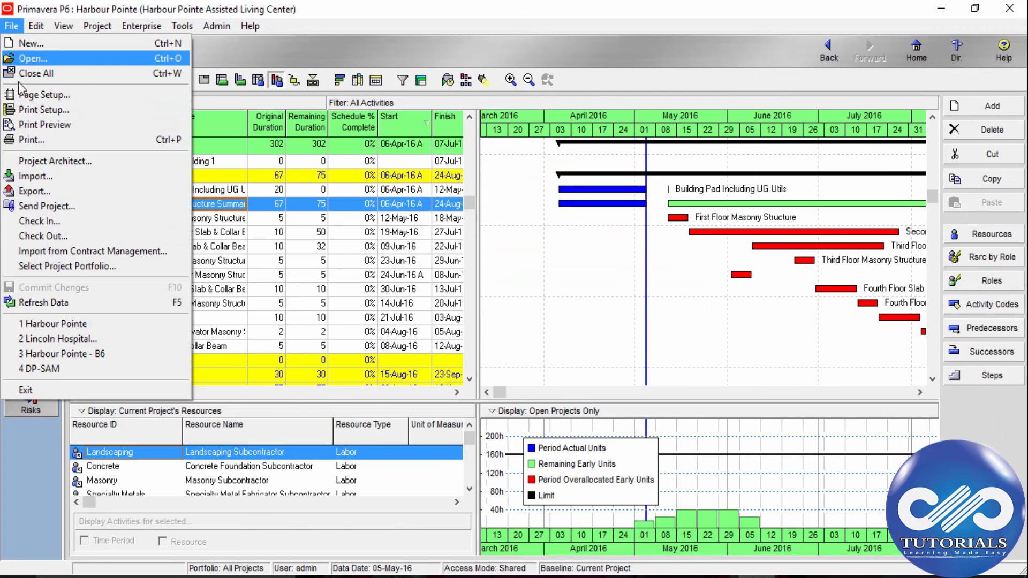
{"action": "left_click", "coordinate": [31, 140]}
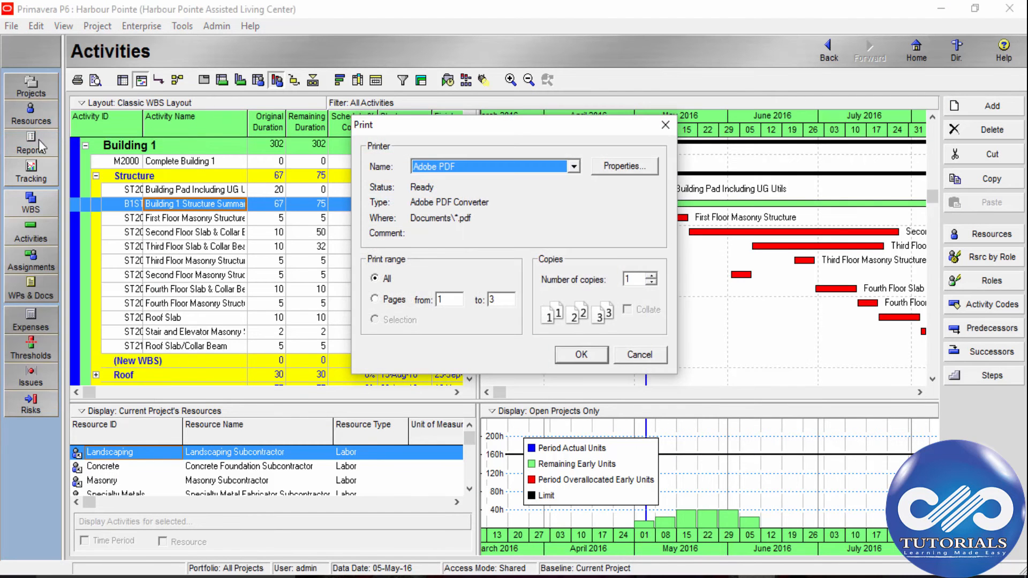
{"action": "mouse_move", "coordinate": [639, 354]}
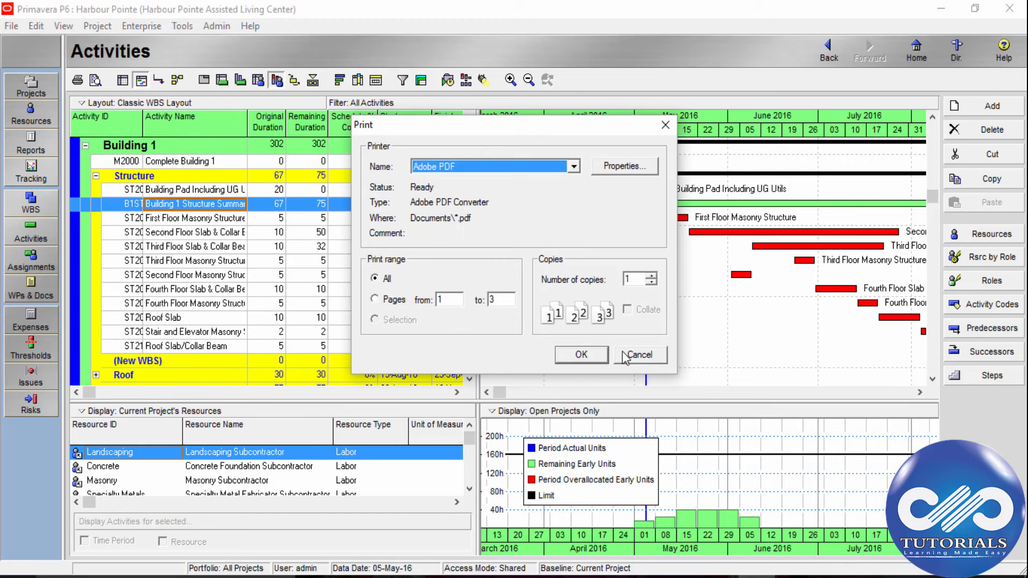
{"action": "mouse_move", "coordinate": [635, 329]}
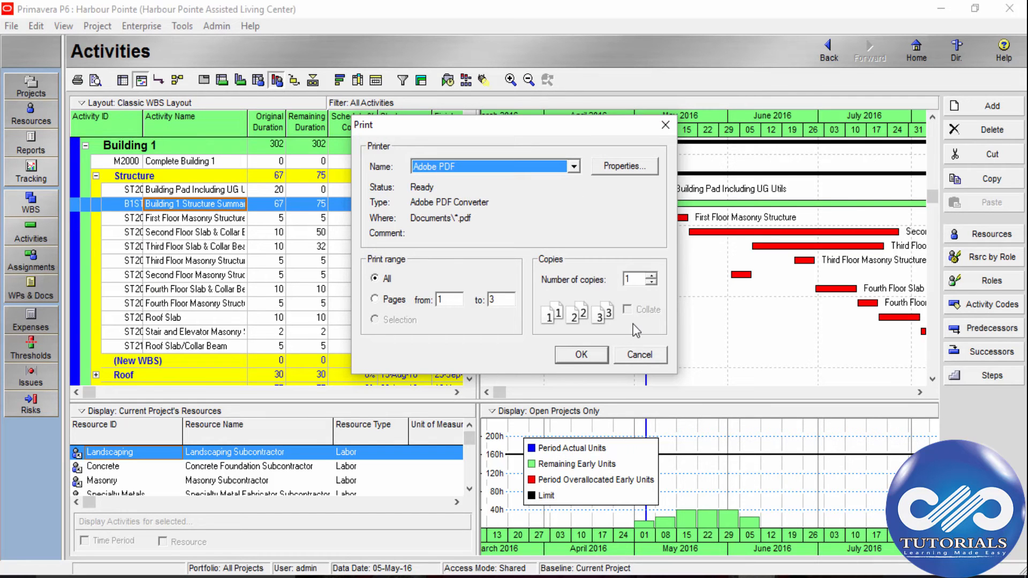
{"action": "left_click", "coordinate": [639, 354]}
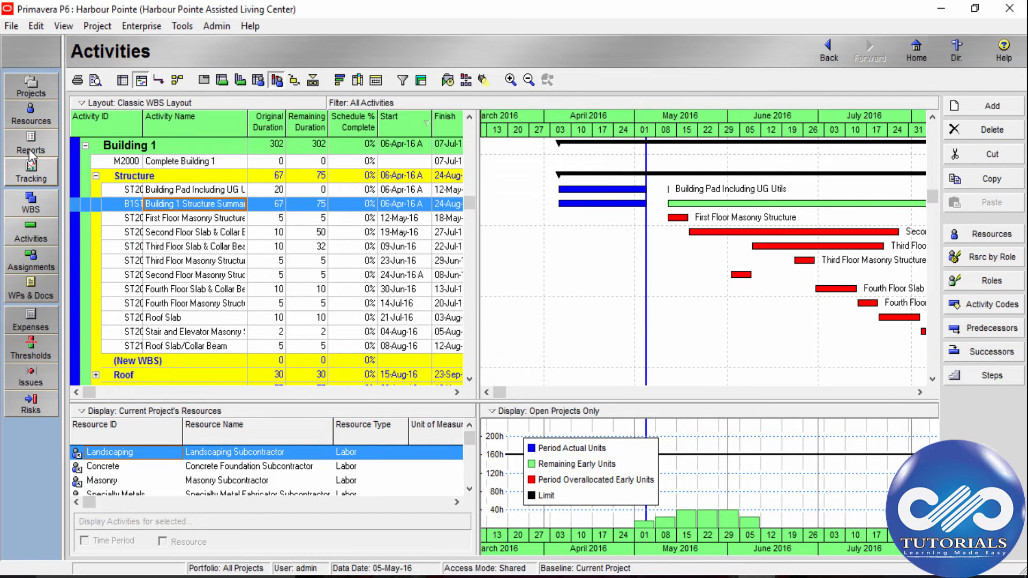
Step: Return to the Reports list
{"action": "left_click", "coordinate": [30, 142]}
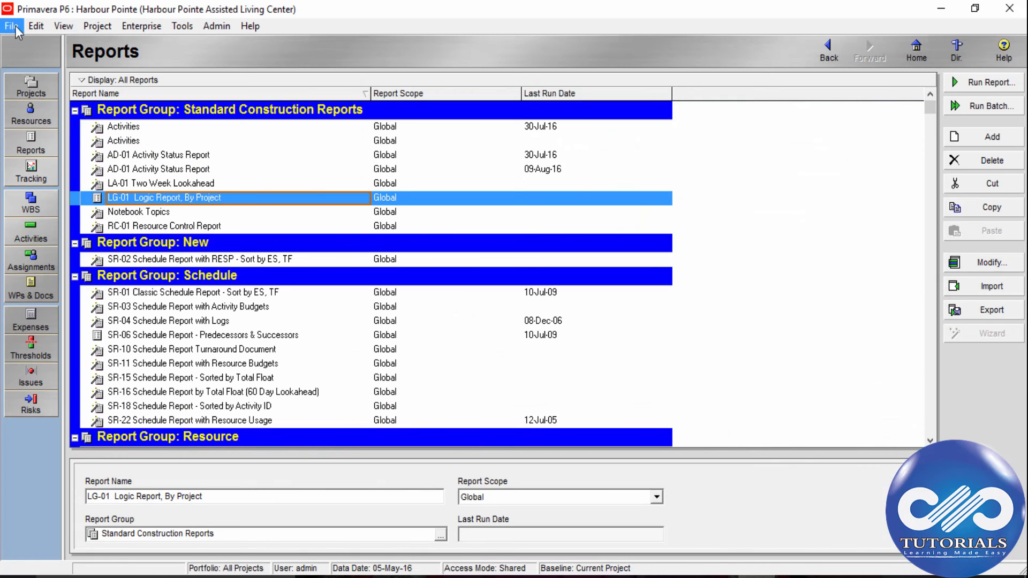
{"action": "left_click", "coordinate": [992, 83]}
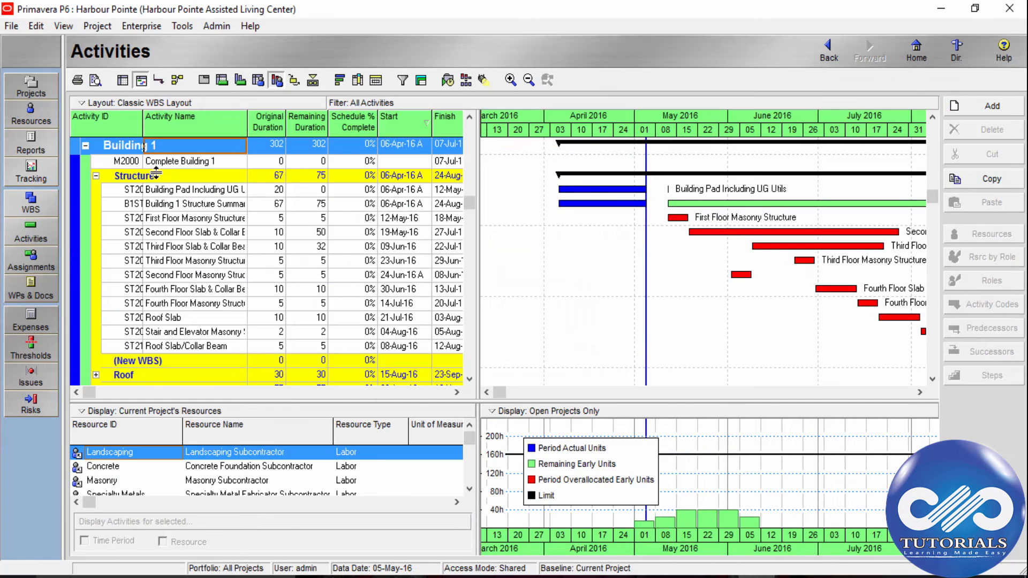
{"action": "left_click", "coordinate": [11, 26]}
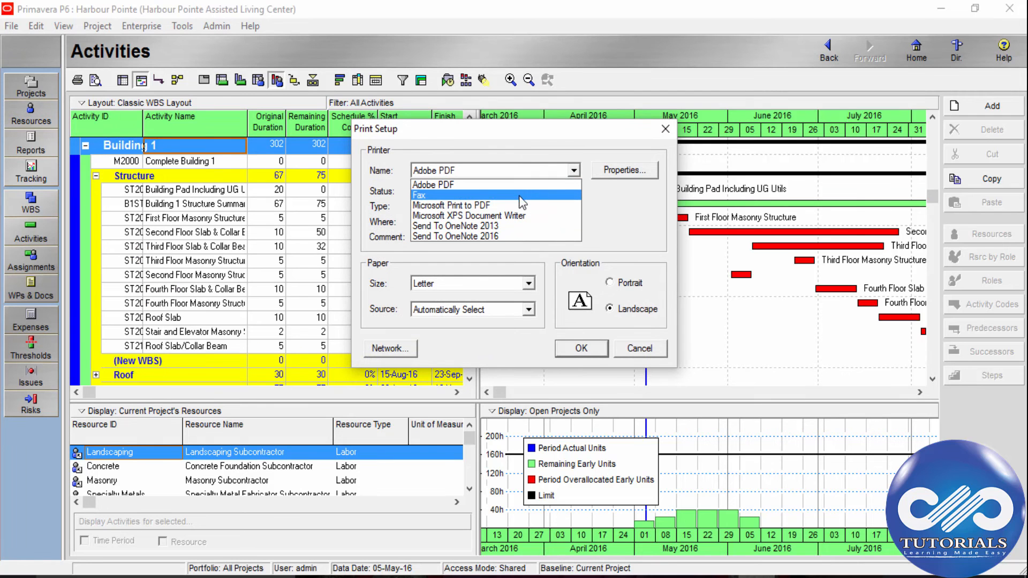
{"action": "left_click", "coordinate": [431, 184]}
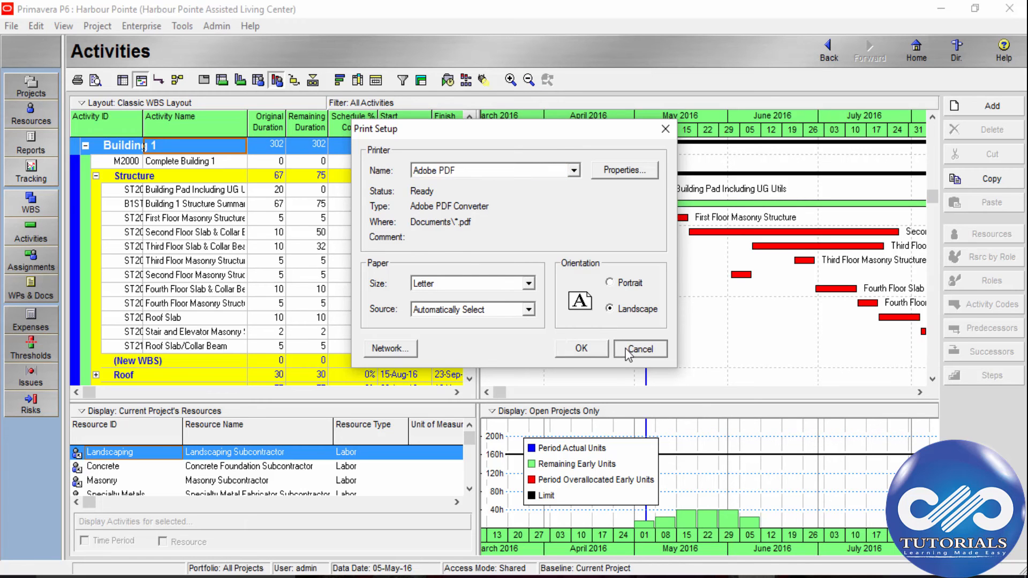
{"action": "left_click", "coordinate": [639, 348]}
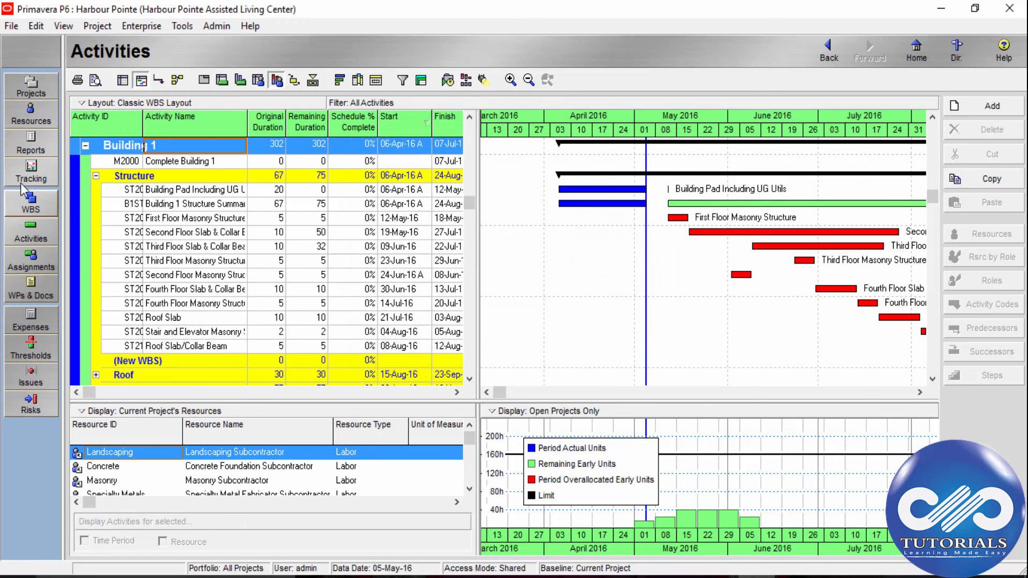
Step: Publish the all-reports preview as dp.htm on the Desktop and scroll it in the browser
{"action": "left_click", "coordinate": [30, 142]}
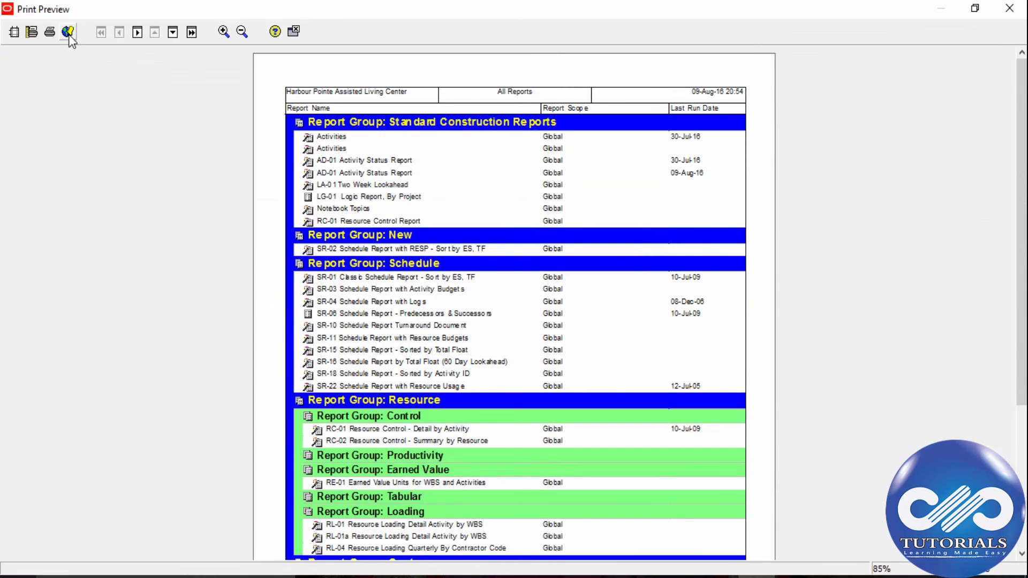
{"action": "mouse_move", "coordinate": [68, 31]}
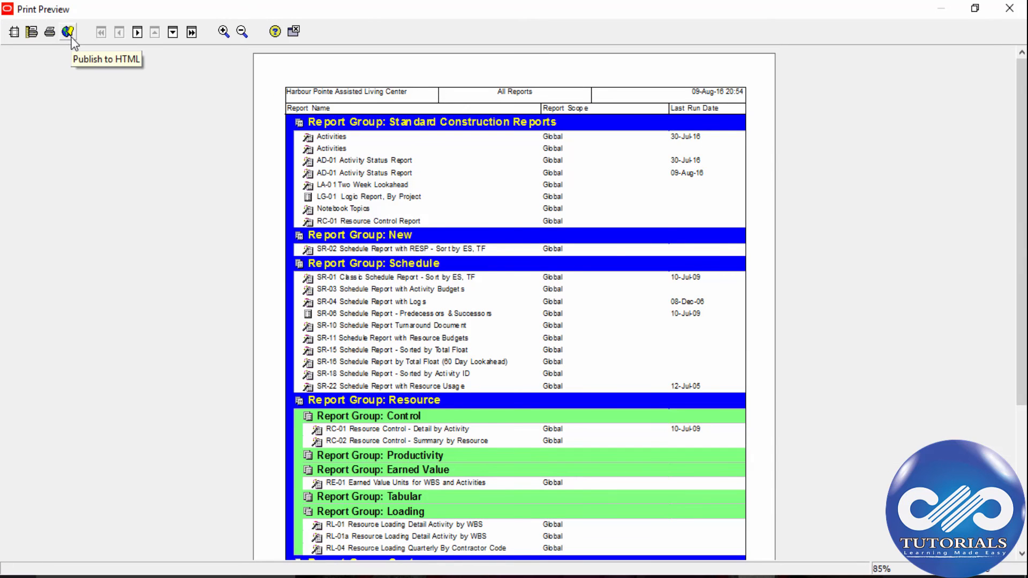
{"action": "left_click", "coordinate": [223, 31]}
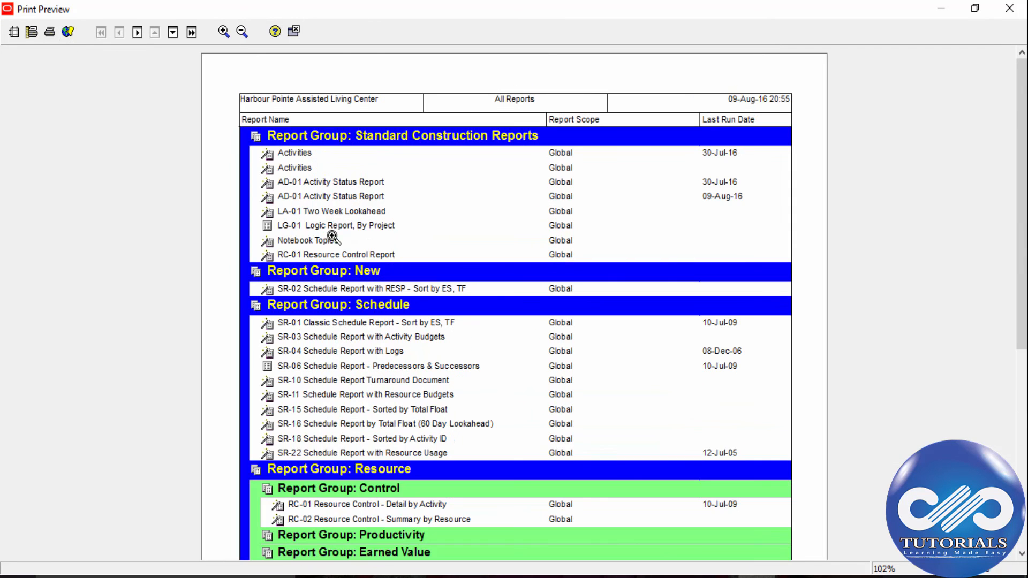
{"action": "mouse_move", "coordinate": [68, 31]}
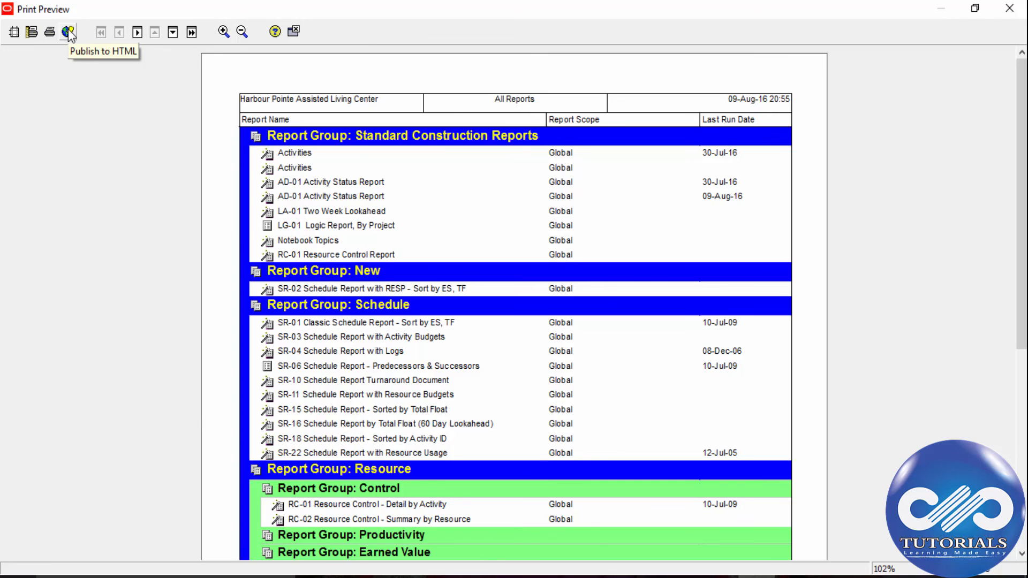
{"action": "left_click", "coordinate": [69, 31]}
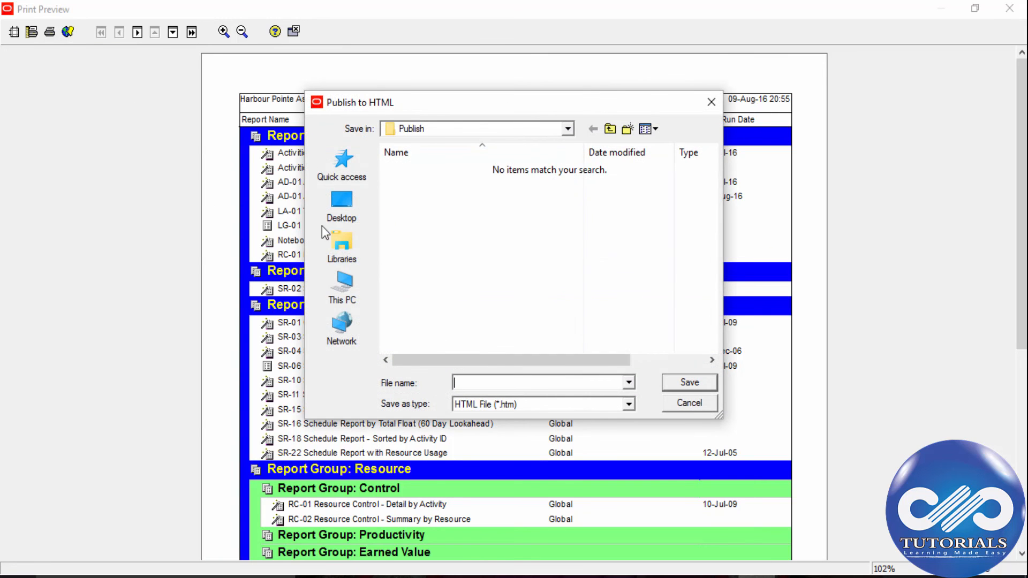
{"action": "left_click", "coordinate": [341, 203]}
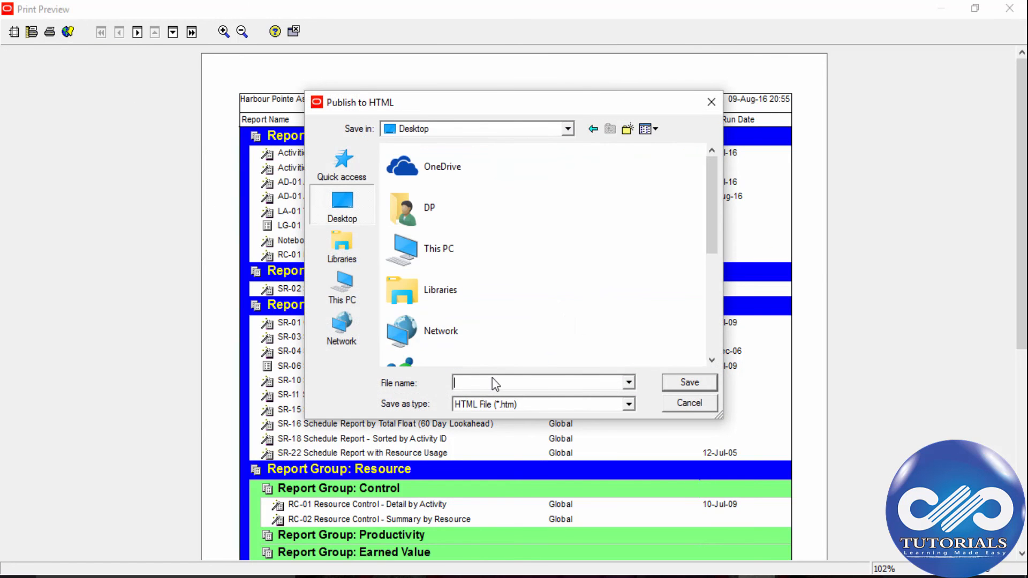
{"action": "type", "text": "dp"}
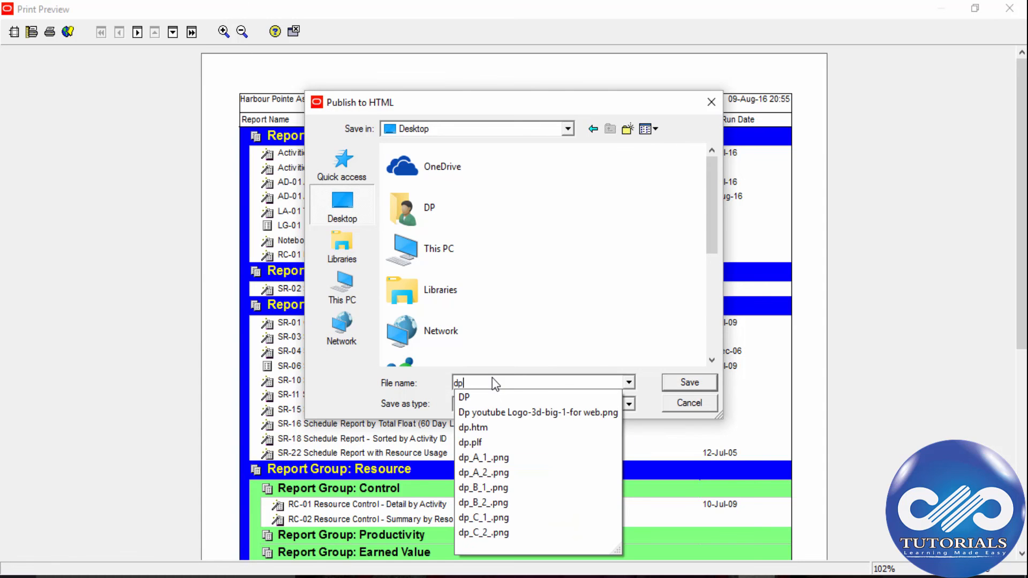
{"action": "left_click", "coordinate": [688, 383]}
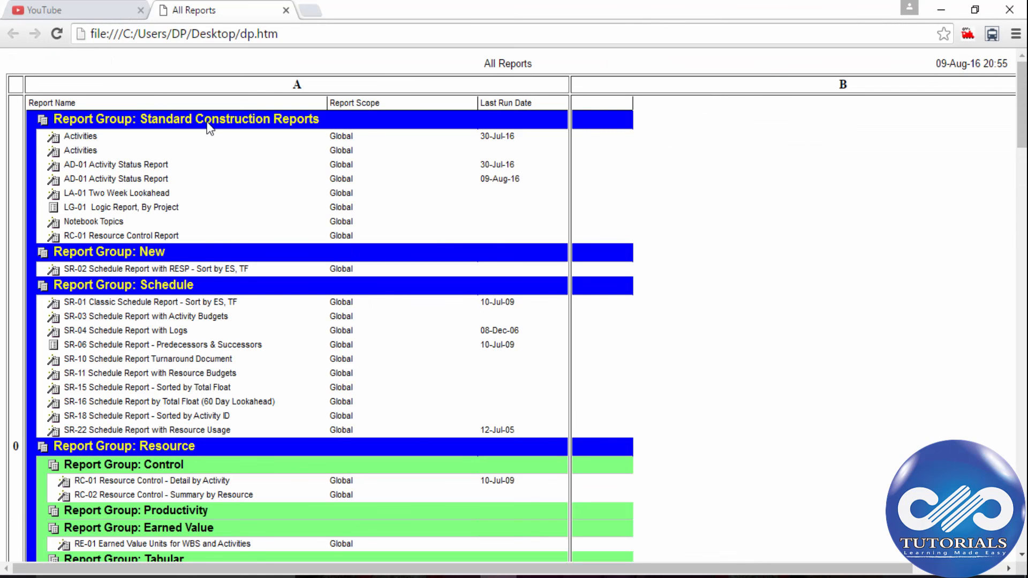
{"action": "scroll", "scroll_direction": "down", "scroll_amount": 3}
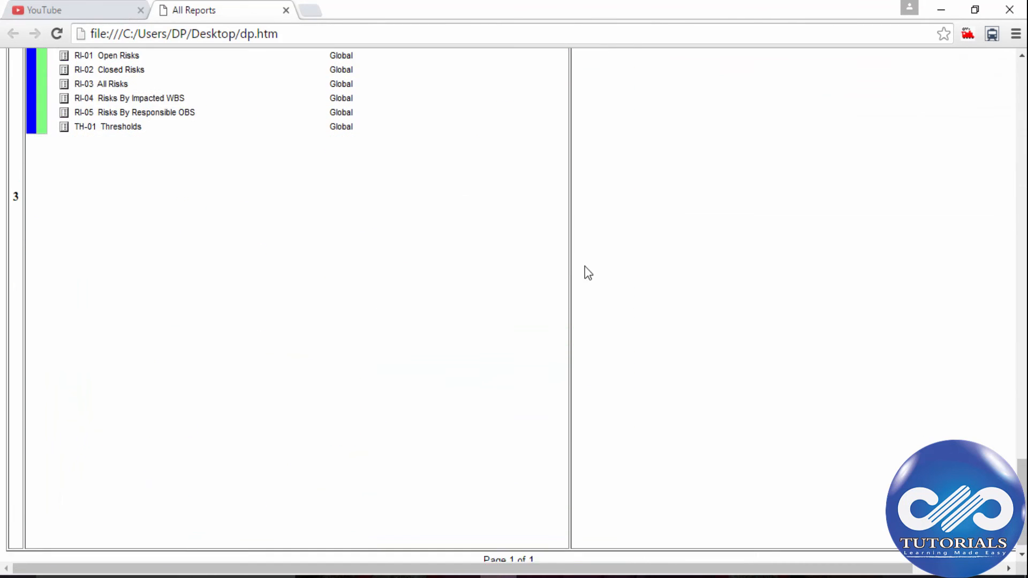